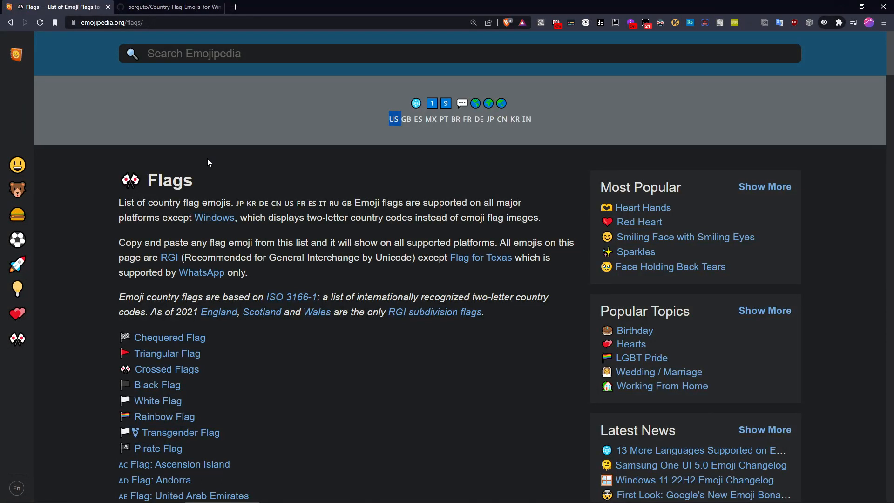
pyautogui.moveTo(276, 159)
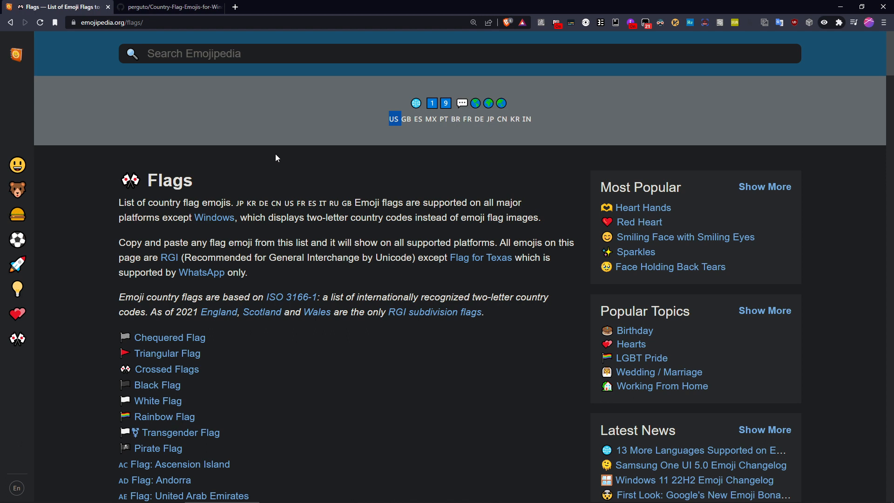
pyautogui.moveTo(368, 124)
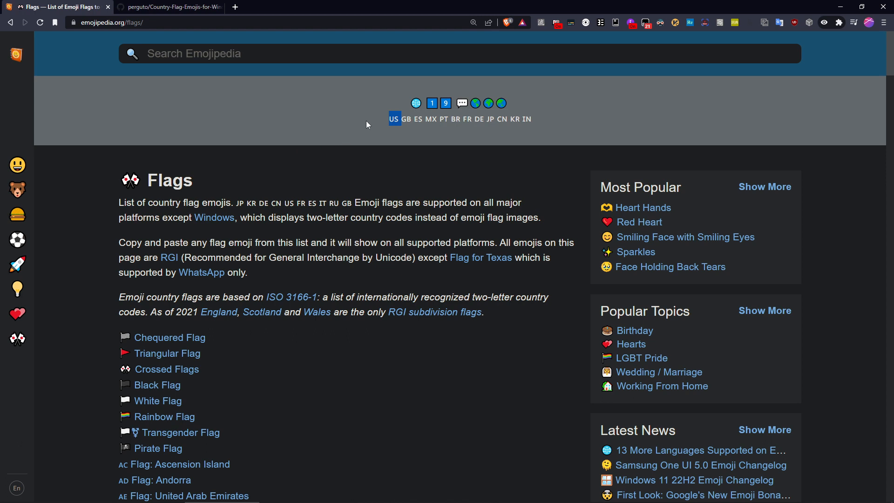
pyautogui.moveTo(391, 128)
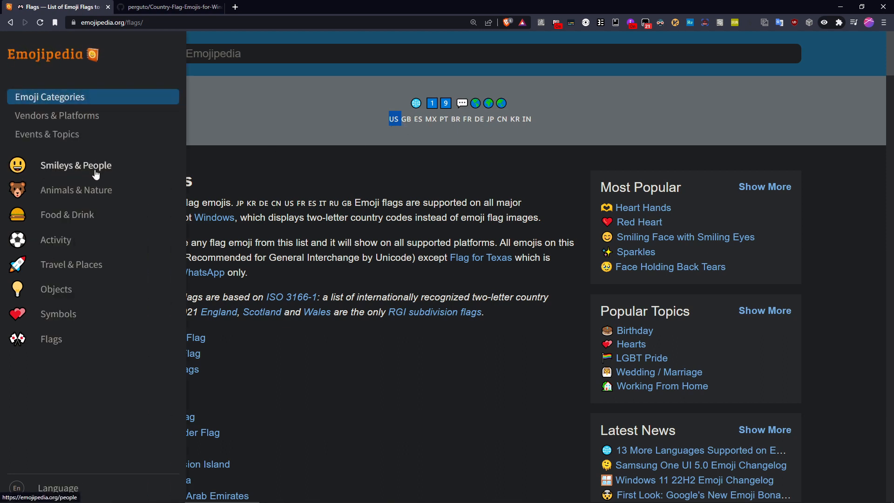
# Step: Open Grinning Face with Smiling Eyes from Smileys & People and review its Apple, Google, Samsung, Microsoft designs
pyautogui.click(76, 166)
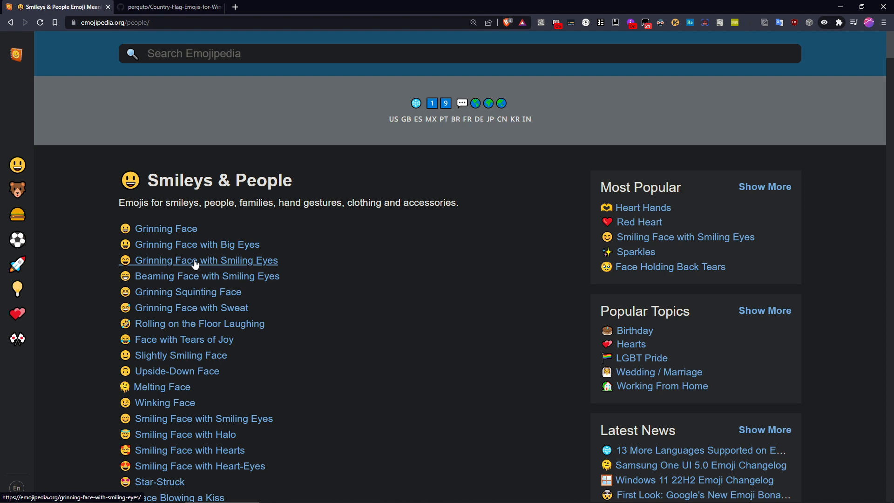
pyautogui.click(204, 260)
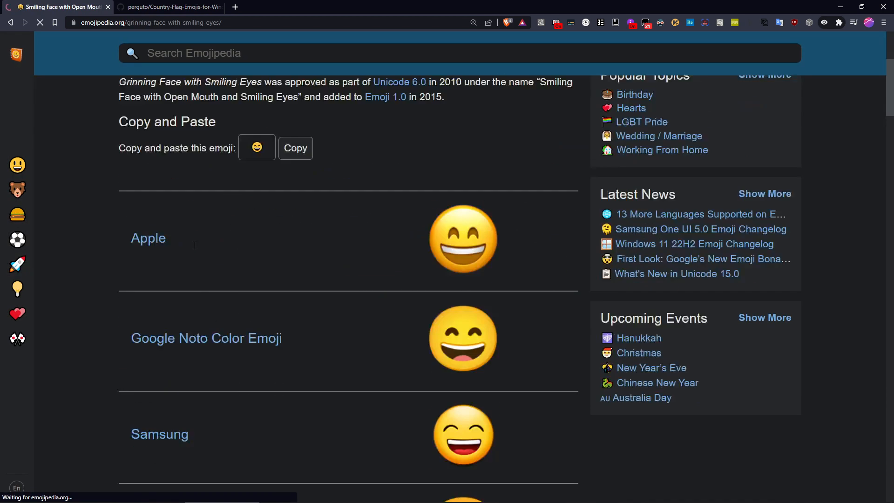
pyautogui.scroll(-3)
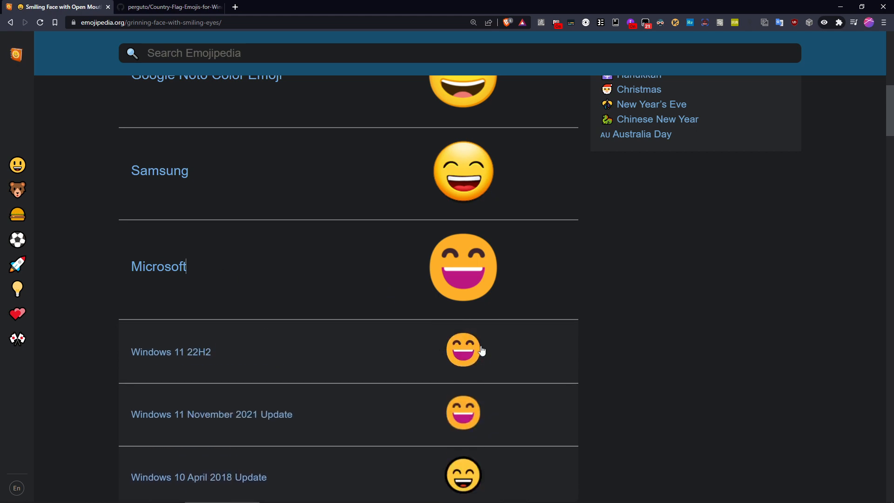
pyautogui.moveTo(376, 347)
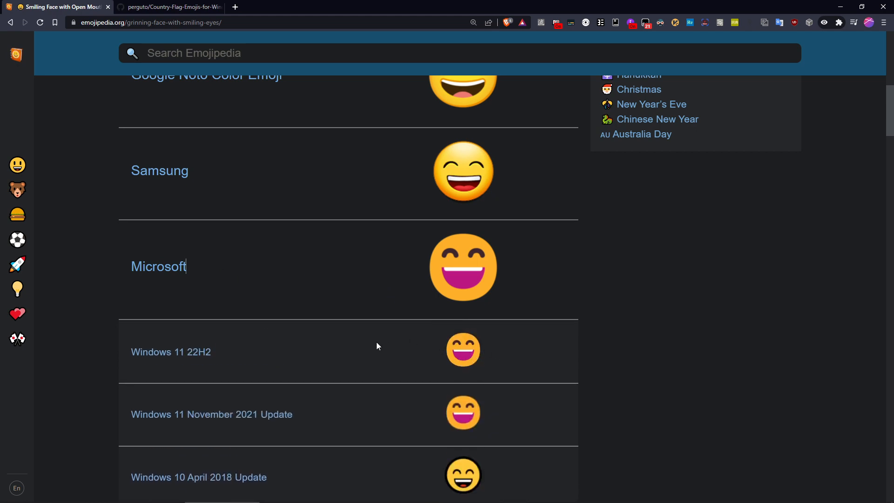
pyautogui.scroll(3)
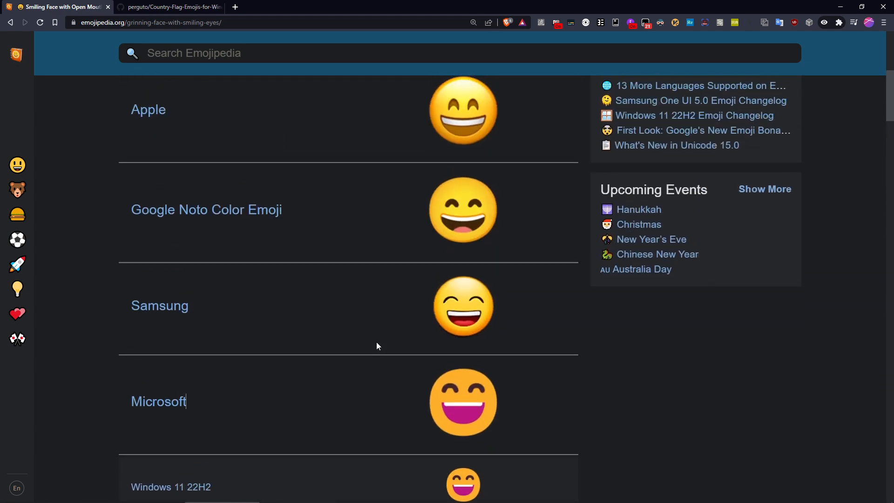
pyautogui.scroll(-3)
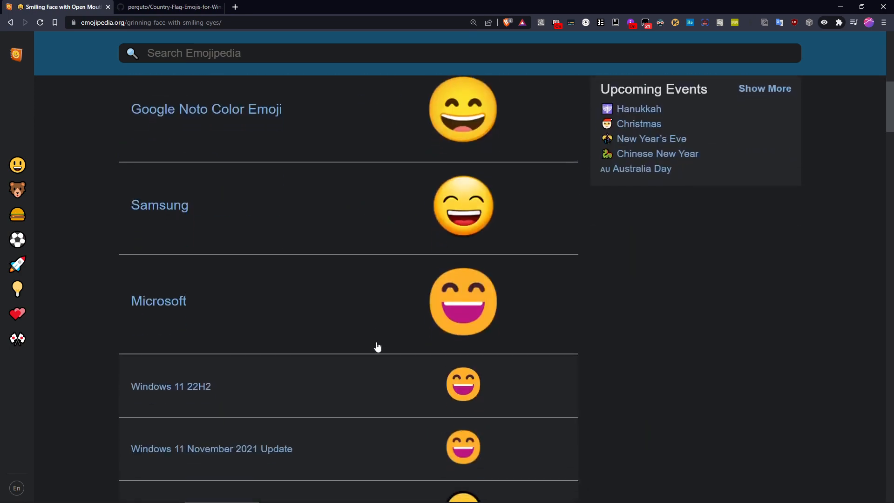
pyautogui.scroll(3)
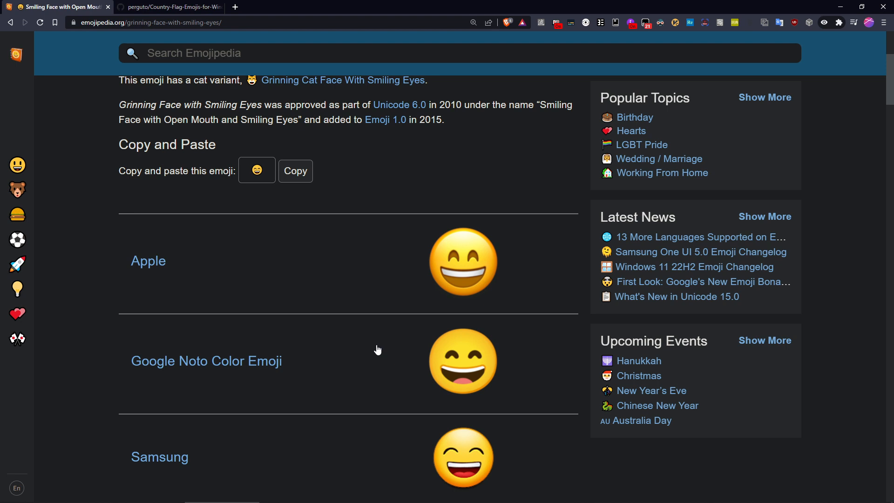
pyautogui.scroll(-3)
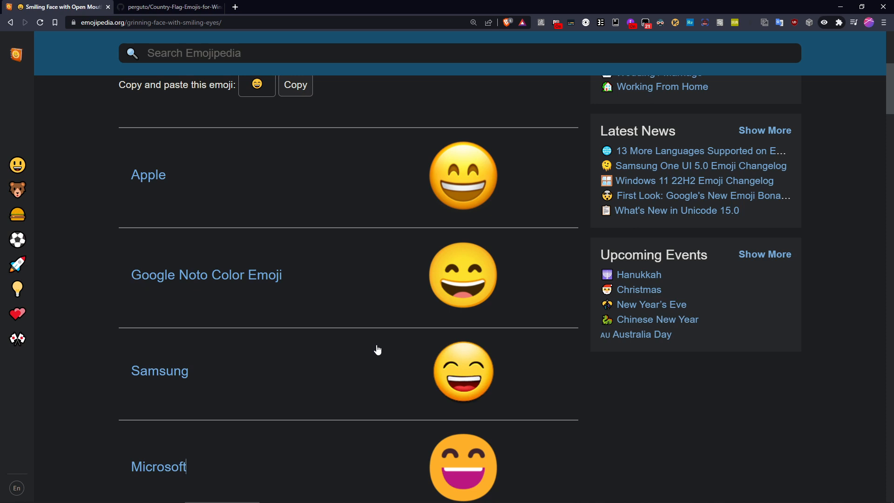
pyautogui.moveTo(499, 254)
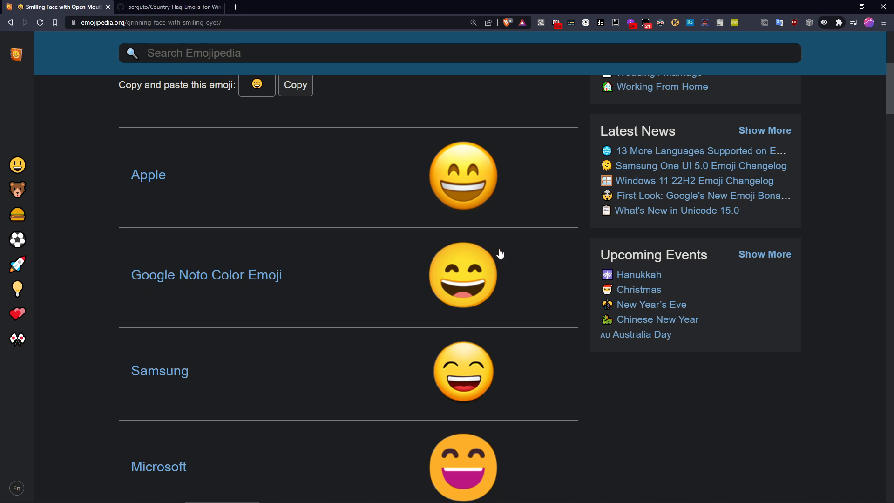
pyautogui.moveTo(454, 266)
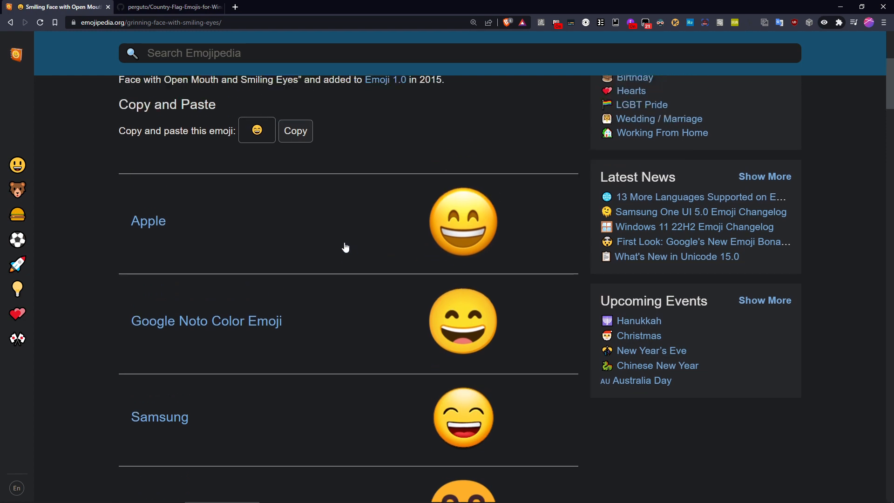
pyautogui.scroll(3)
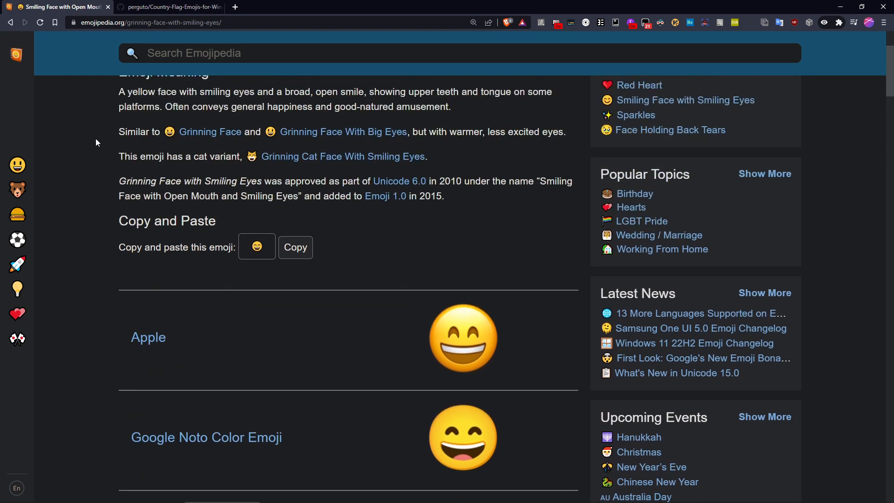
# Step: Switch to the perguto/Country-Flag-Emojis-for-Windows repository and read its readme on google_emoji_font_for_windows.ttf
pyautogui.click(171, 7)
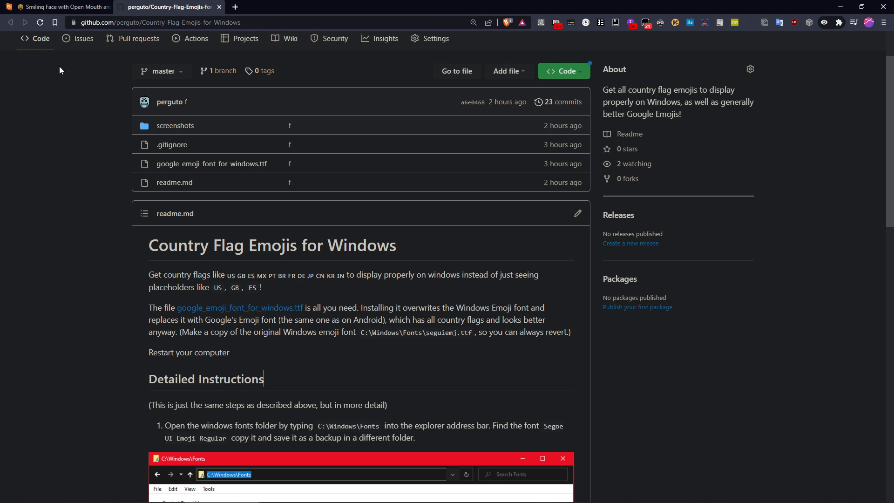
pyautogui.moveTo(74, 158)
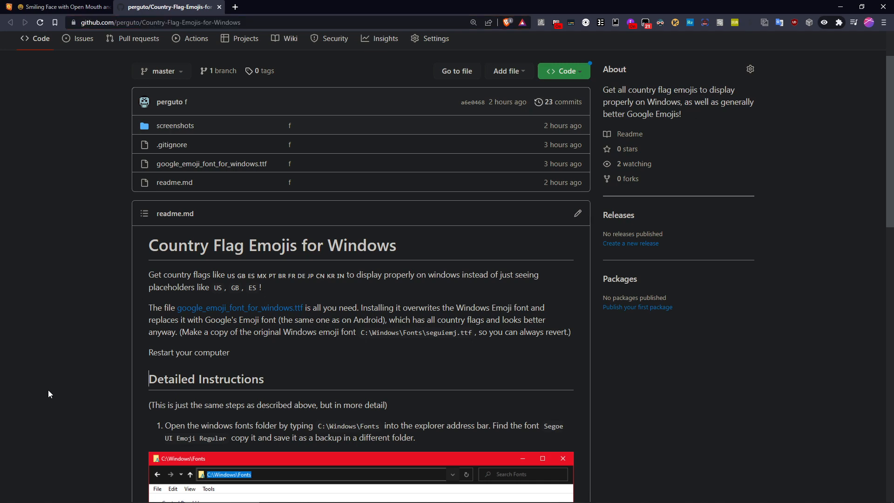
pyautogui.scroll(-3)
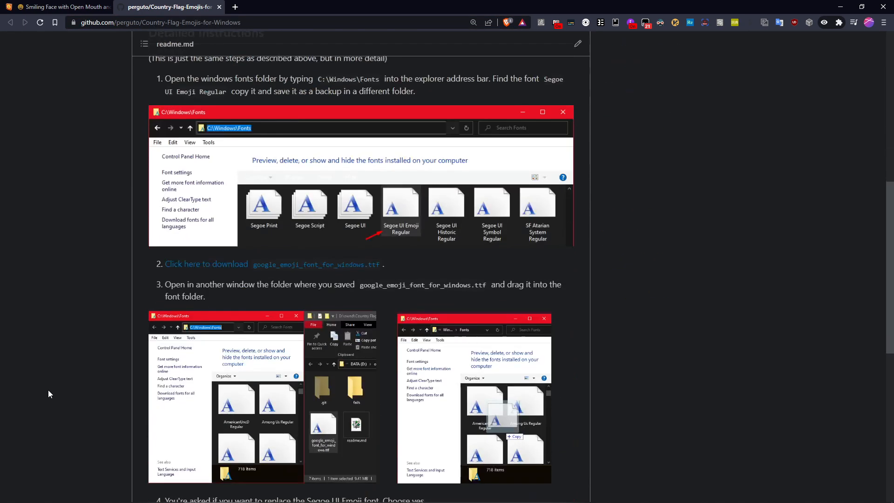
pyautogui.scroll(3)
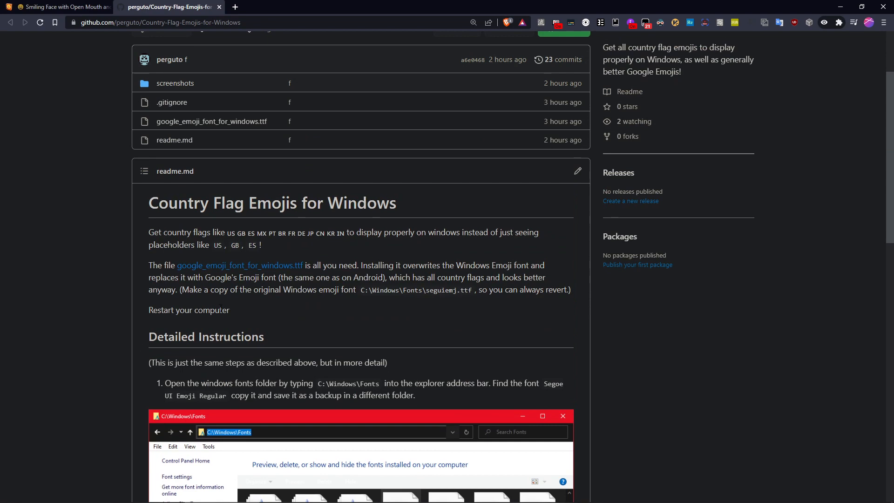
pyautogui.moveTo(211, 121)
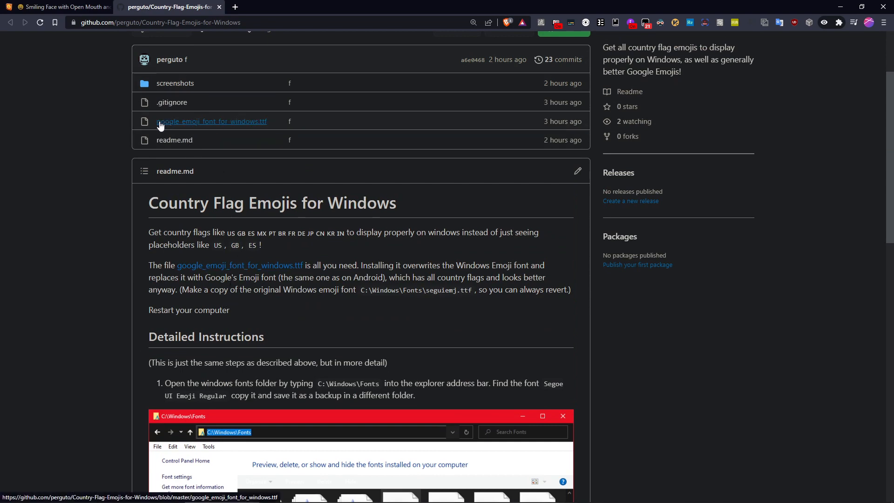
pyautogui.moveTo(98, 223)
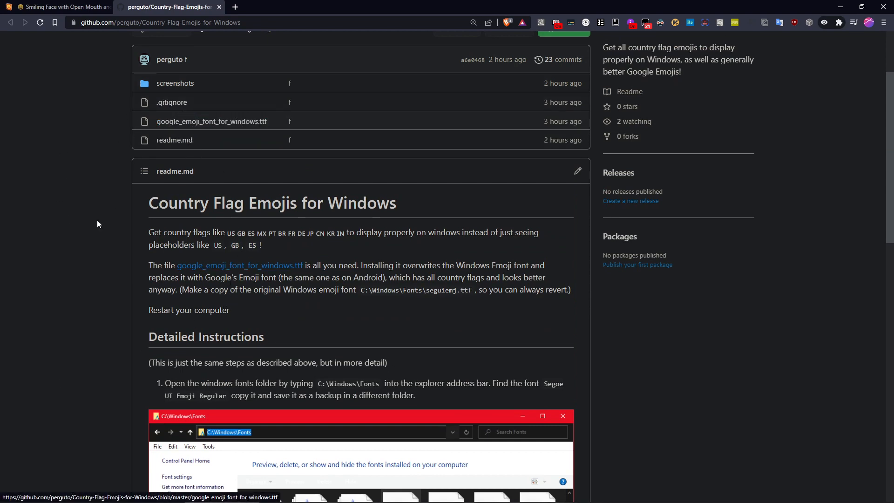
pyautogui.scroll(-3)
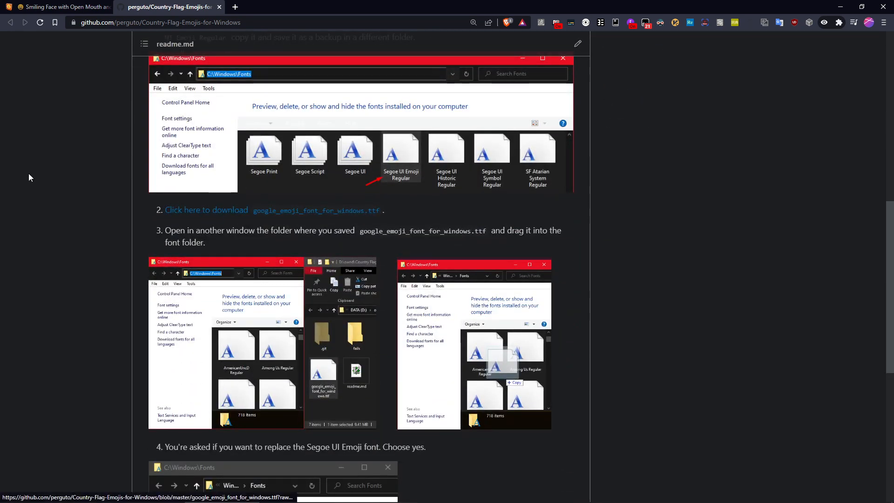
pyautogui.scroll(3)
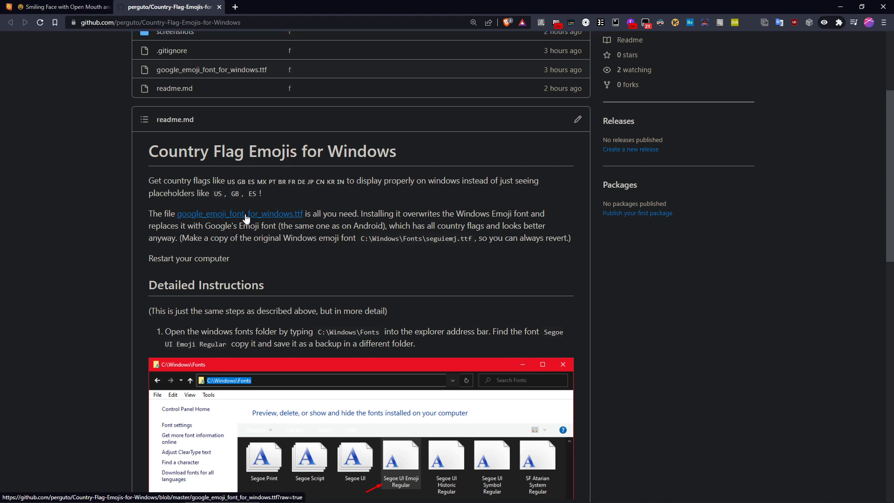
pyautogui.click(239, 214)
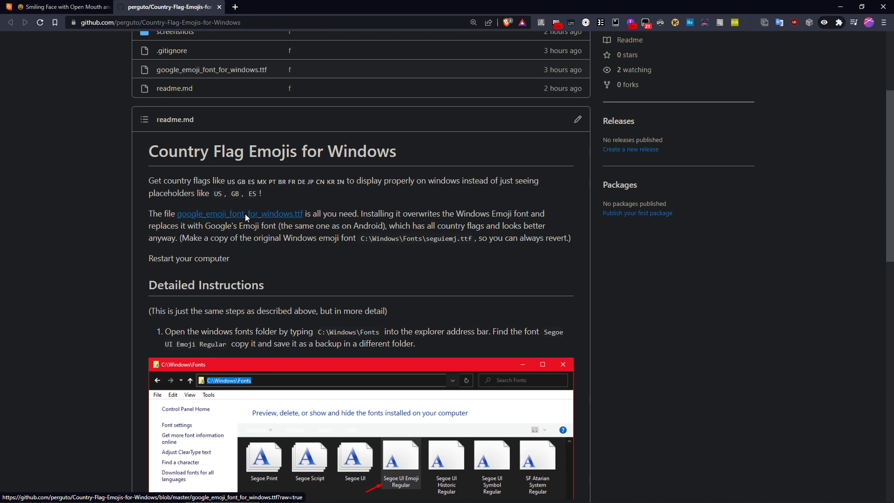
pyautogui.scroll(-3)
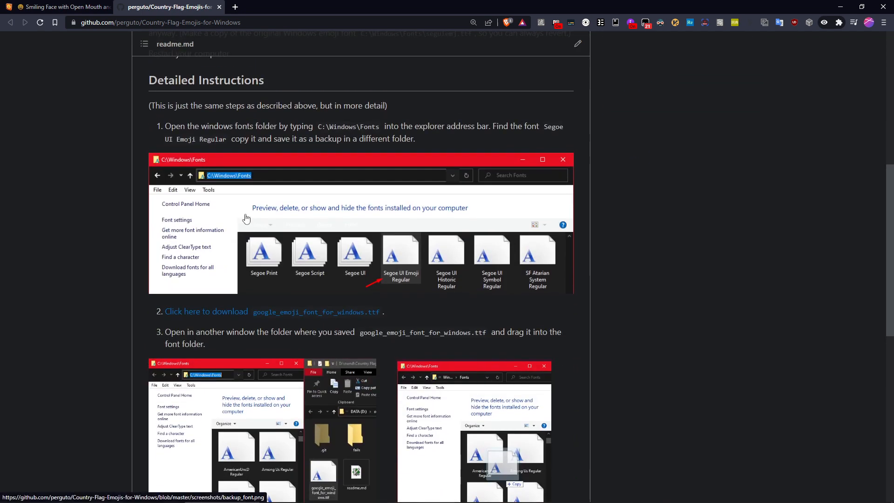
pyautogui.moveTo(312, 261)
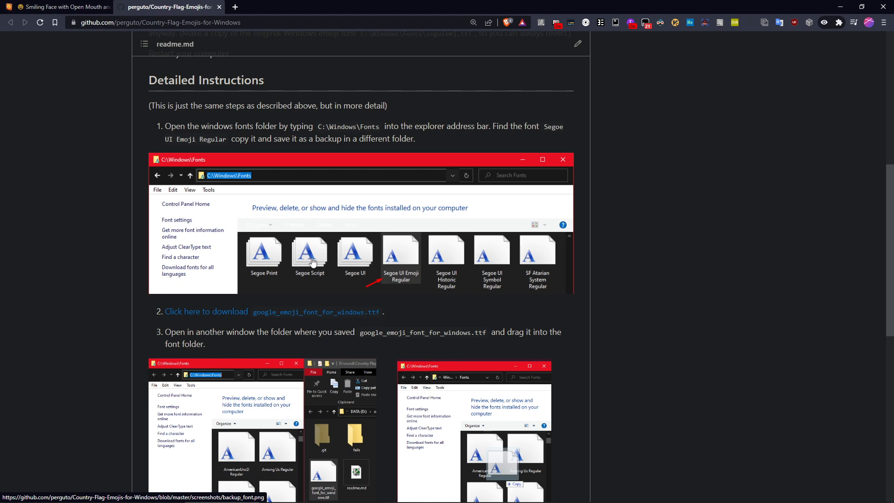
pyautogui.moveTo(410, 277)
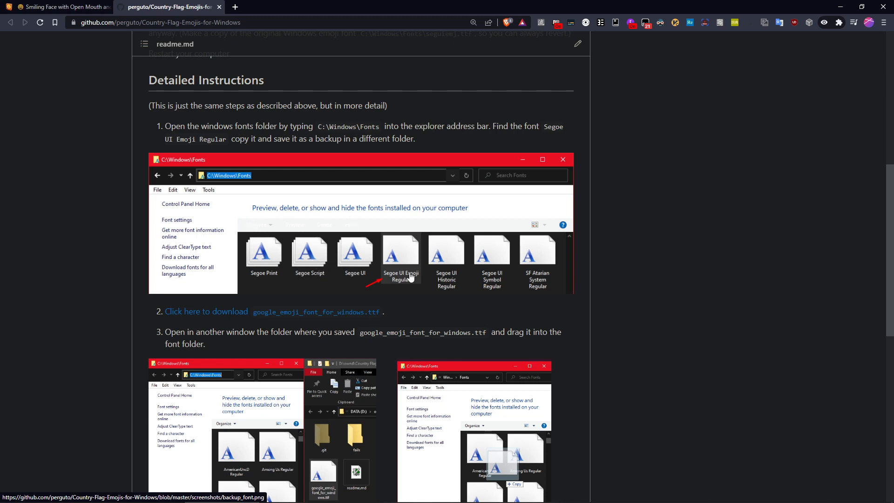
pyautogui.moveTo(387, 236)
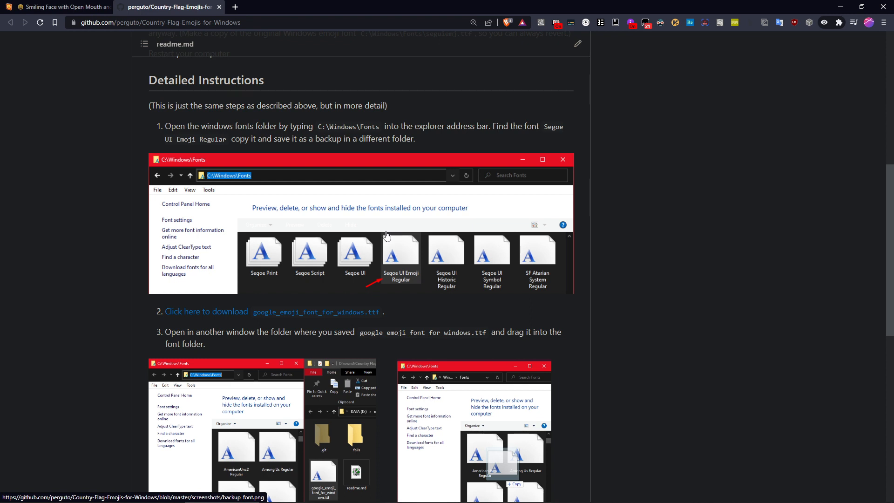
# Step: Bring up File Explorer and navigate its address bar to C:\Windows\Fonts
pyautogui.press('alt+tab')
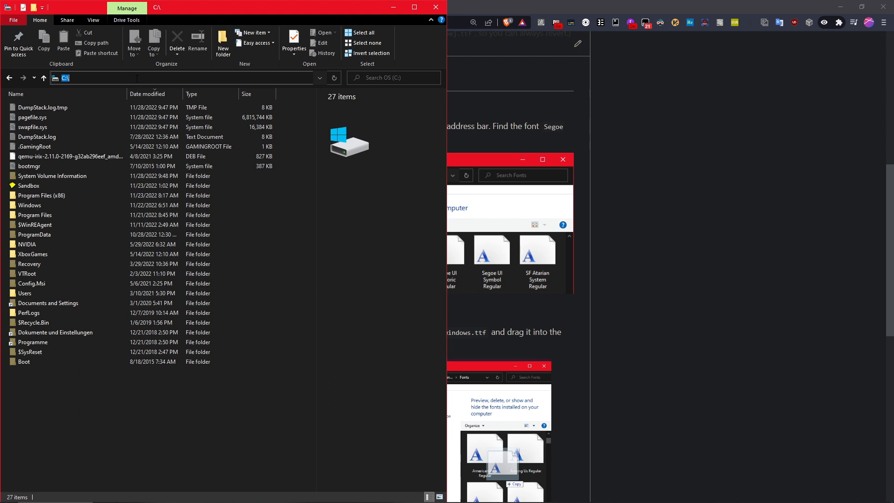
pyautogui.click(94, 77)
pyautogui.write('Windows')
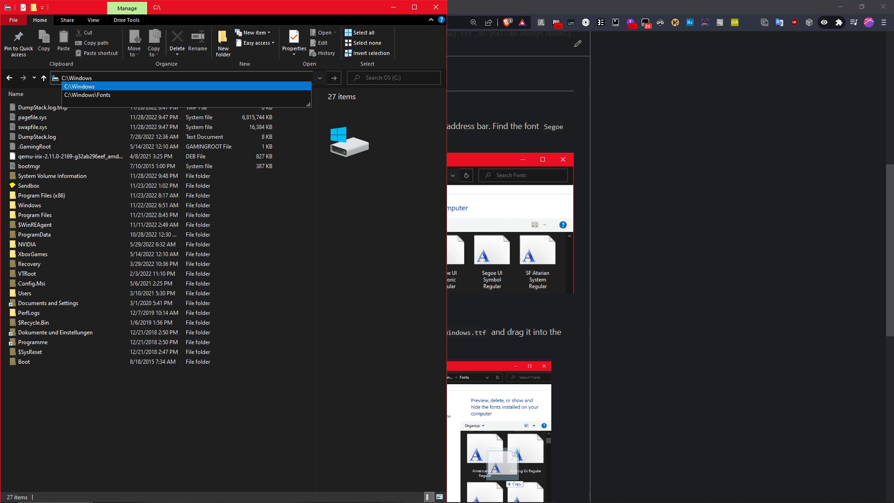
pyautogui.write('\\F')
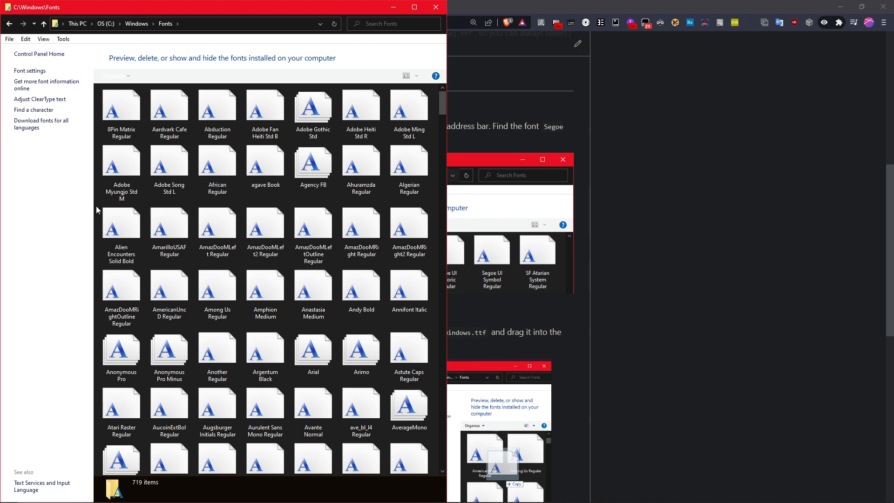
# Step: Filter the Fonts folder by 'emoji' and select Segoe UI Emoji Regular among the three results
pyautogui.click(264, 104)
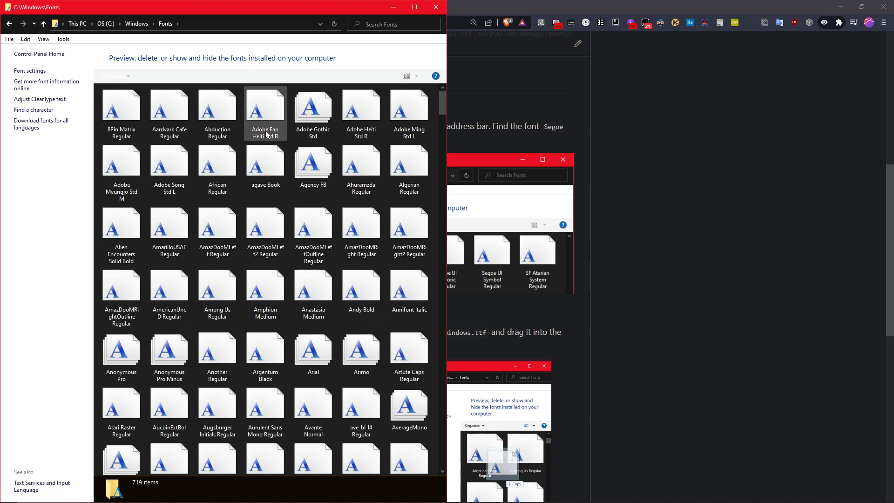
pyautogui.write('emoji')
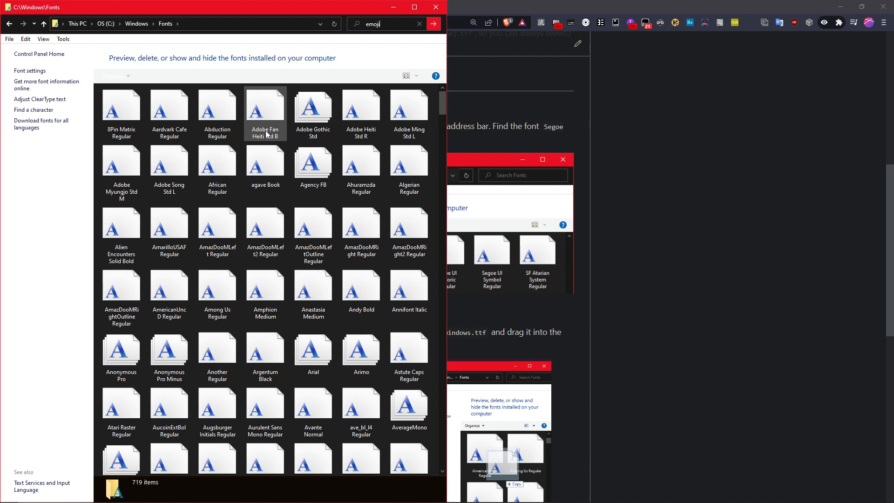
pyautogui.click(434, 23)
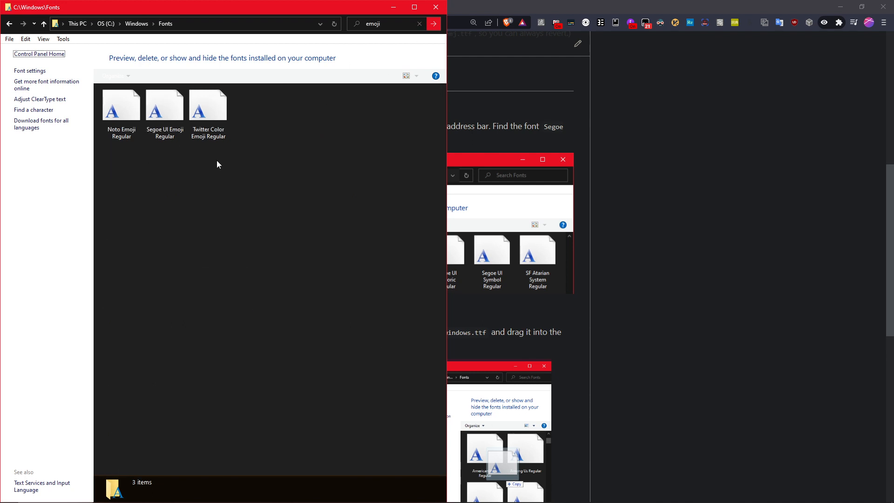
pyautogui.click(165, 108)
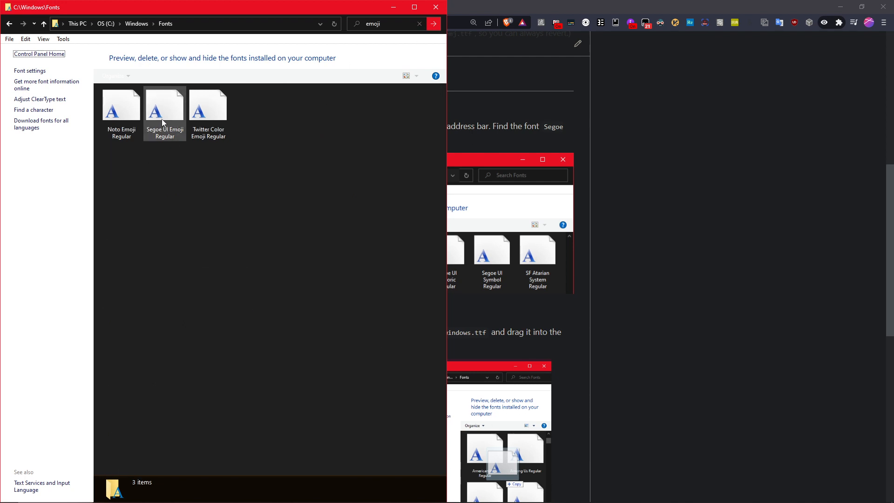
pyautogui.click(165, 105)
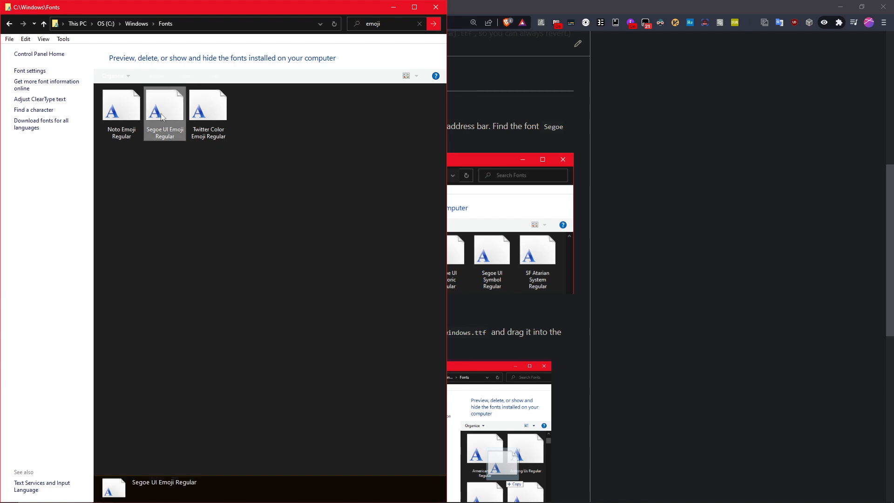
pyautogui.moveTo(242, 302)
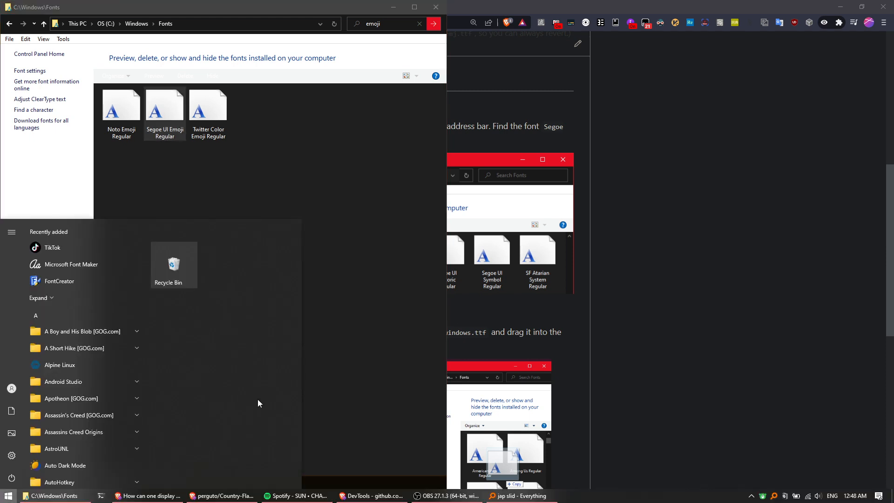
# Step: Open a second Explorer window on D:\test, maximized, showing seguiemj_2.ttf and the Google emoji font files
pyautogui.click(164, 104)
pyautogui.write('D:\\')
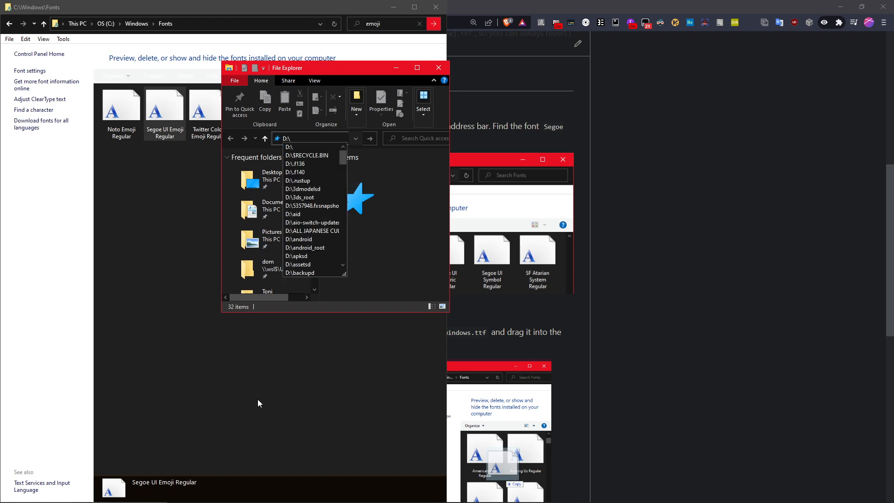
pyautogui.write('test')
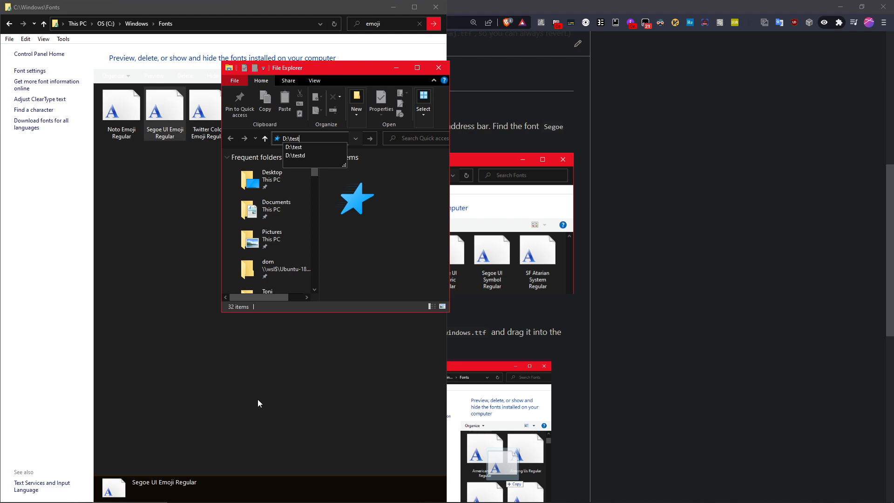
pyautogui.press('Enter')
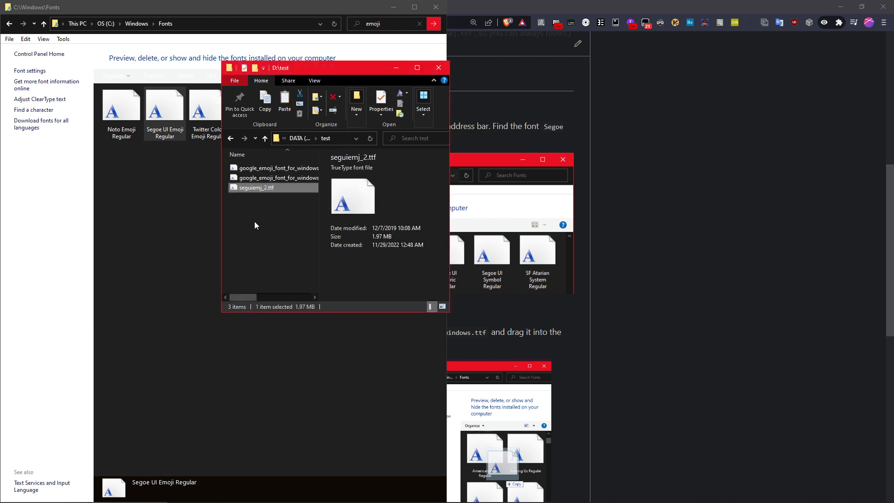
pyautogui.click(417, 67)
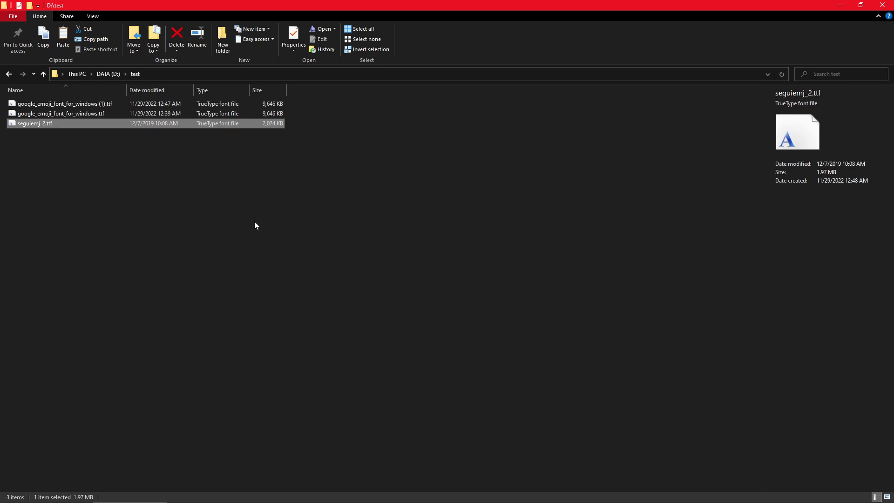
pyautogui.press('alt+tab')
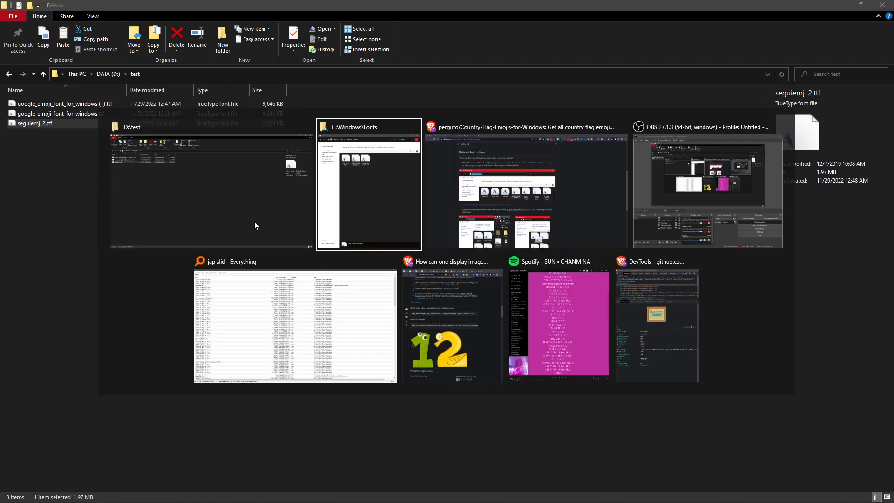
pyautogui.press('alt+tab')
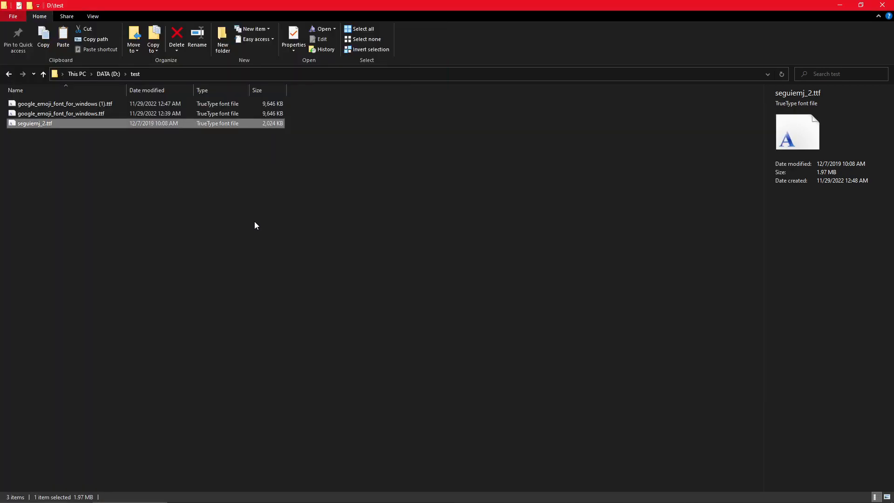
pyautogui.moveTo(46, 114)
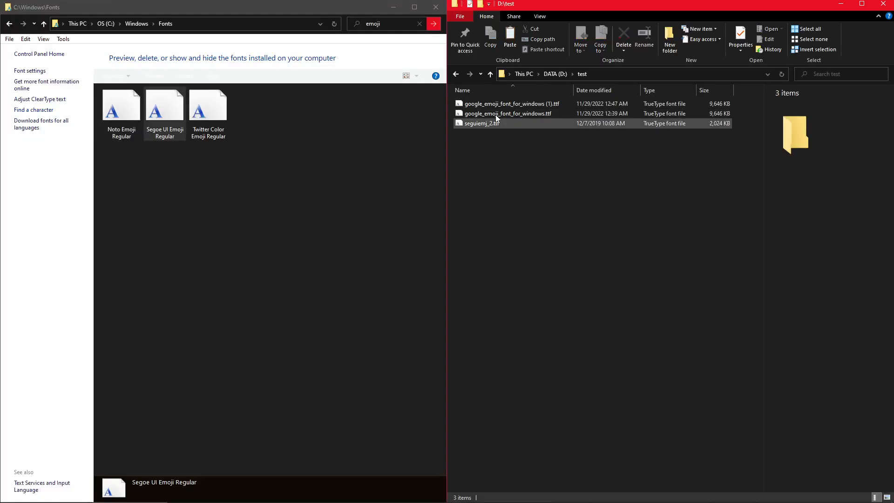
pyautogui.moveTo(494, 114)
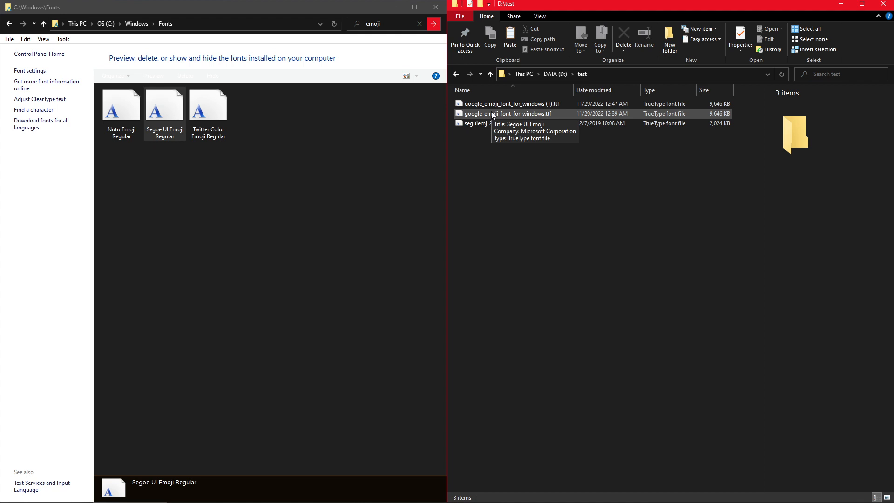
# Step: Drag google_emoji_font_for_windows.ttf from D:\test into the C:\Windows\Fonts window to install it
pyautogui.click(506, 114)
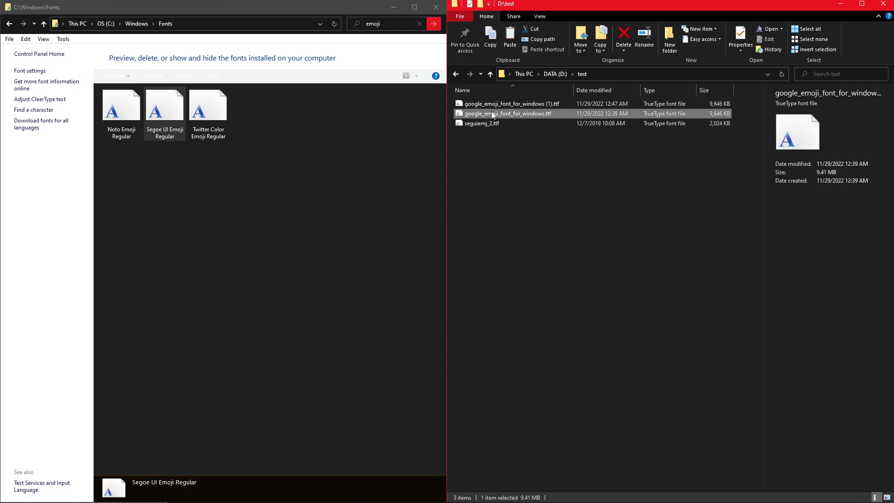
pyautogui.moveTo(504, 120)
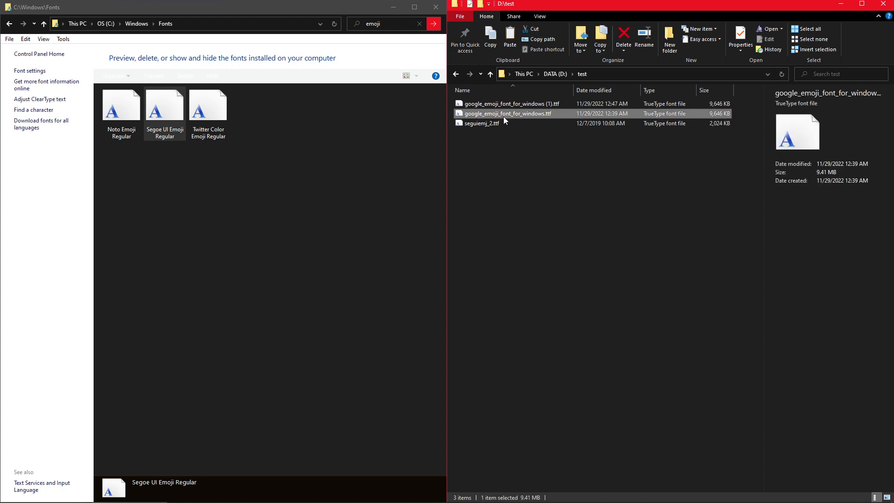
pyautogui.moveTo(505, 117)
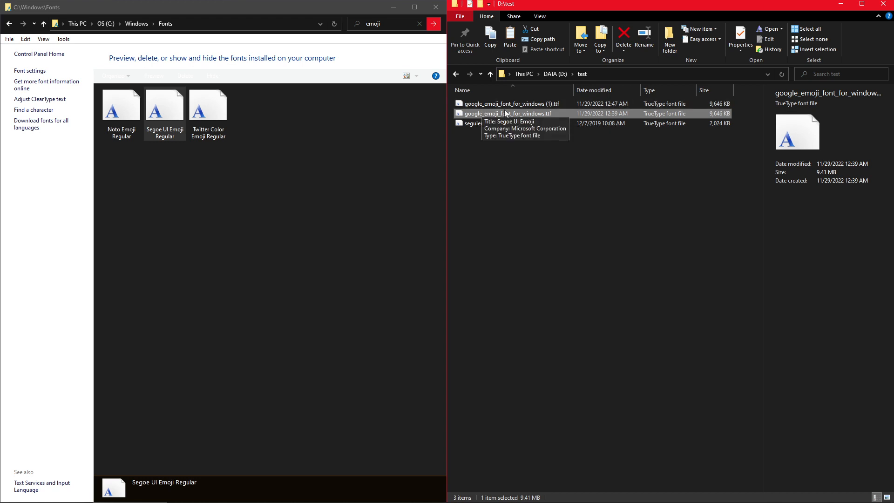
pyautogui.moveTo(512, 114)
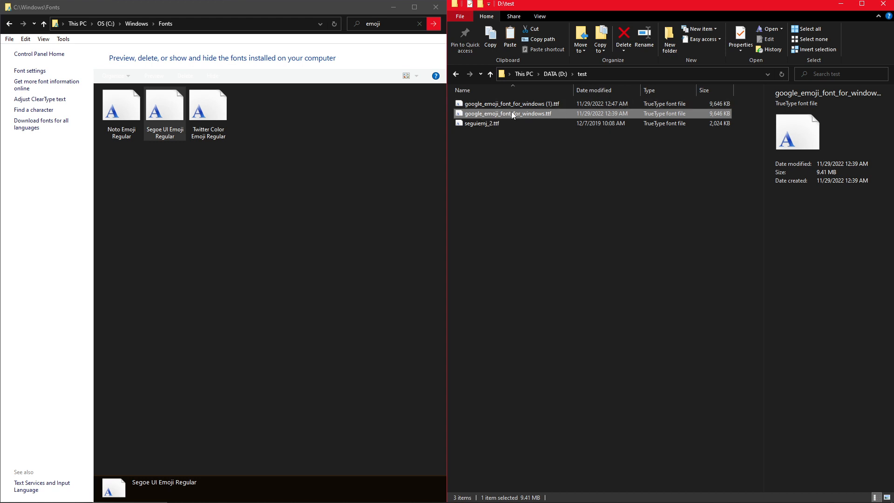
pyautogui.moveTo(506, 114); pyautogui.dragTo(359, 103)
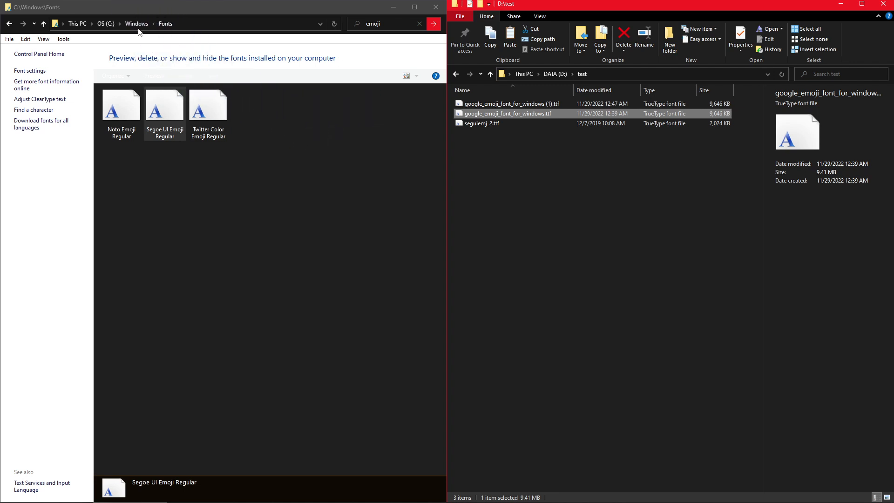
pyautogui.moveTo(507, 113); pyautogui.dragTo(301, 184)
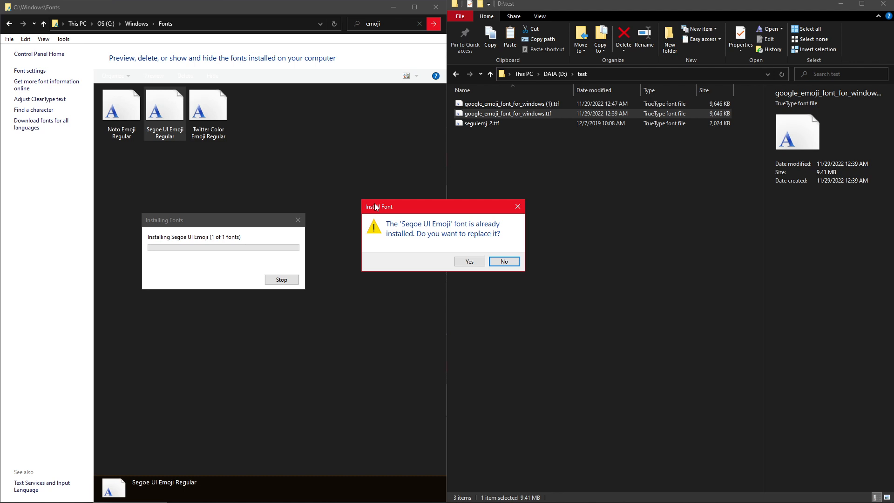
pyautogui.moveTo(451, 255)
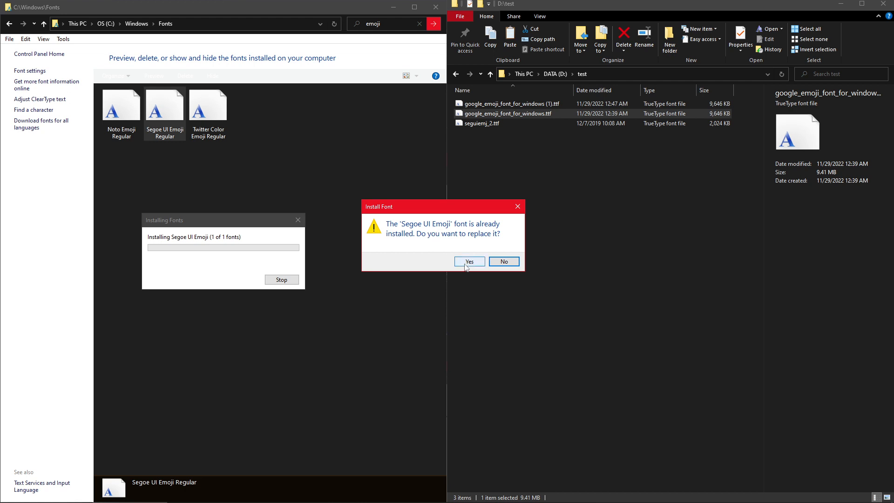
# Step: Confirm Yes in the Install Font dialog to replace the existing Segoe UI Emoji font
pyautogui.click(469, 261)
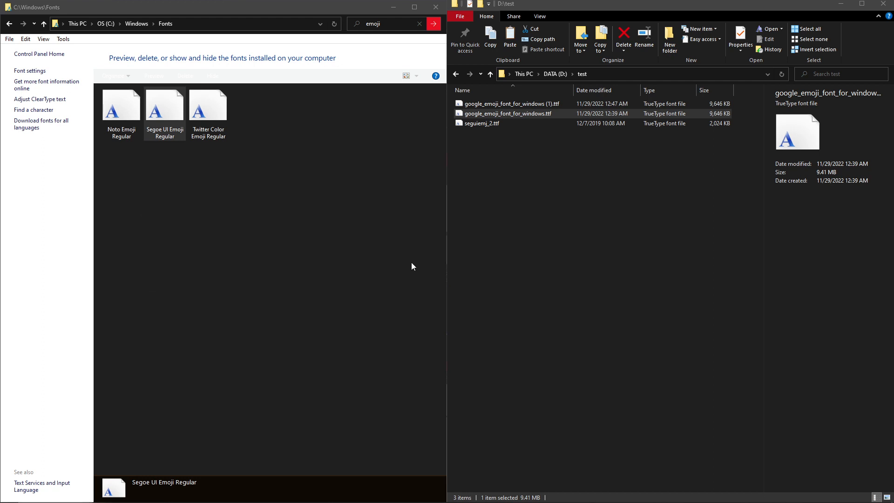
pyautogui.click(164, 103)
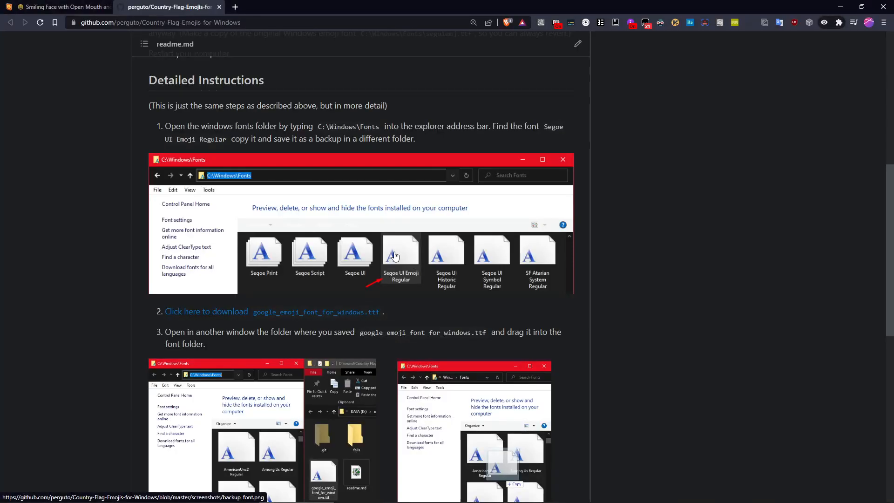
# Step: Return to the GitHub readme's Detailed Instructions on backing up and replacing the emoji font
pyautogui.click(56, 6)
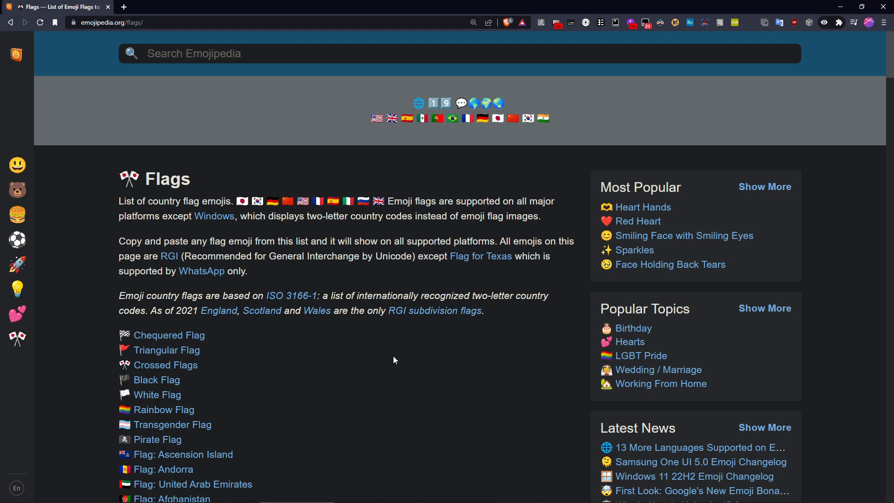
pyautogui.scroll(-3)
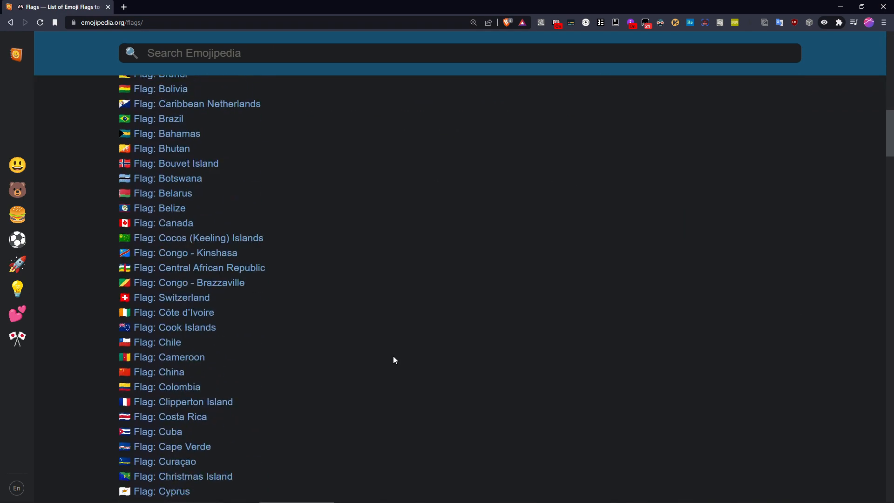
pyautogui.scroll(-3)
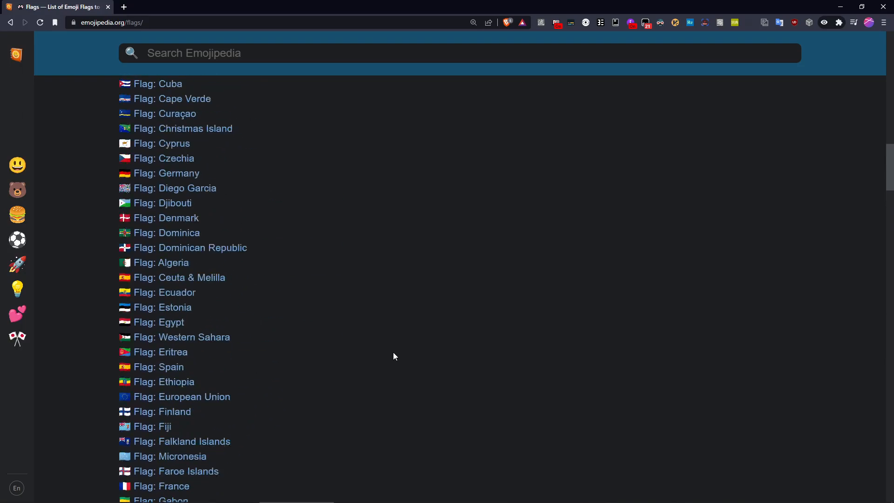
pyautogui.scroll(3)
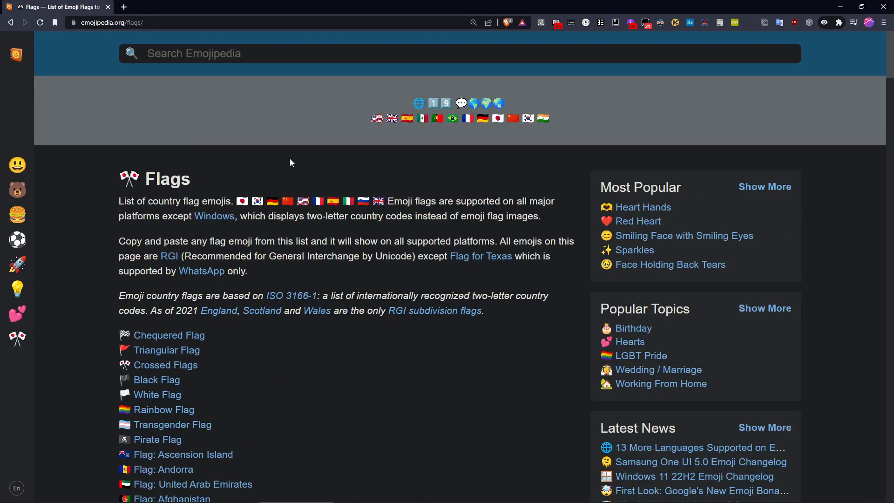
pyautogui.moveTo(80, 148)
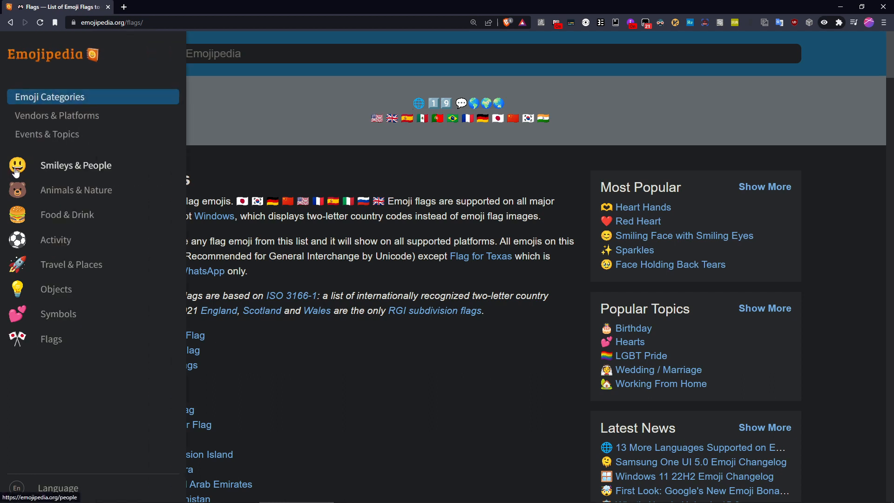
# Step: Search Emojipedia via the Windows emoji picker for Rolling on the Floor Laughing and open its page
pyautogui.click(460, 53)
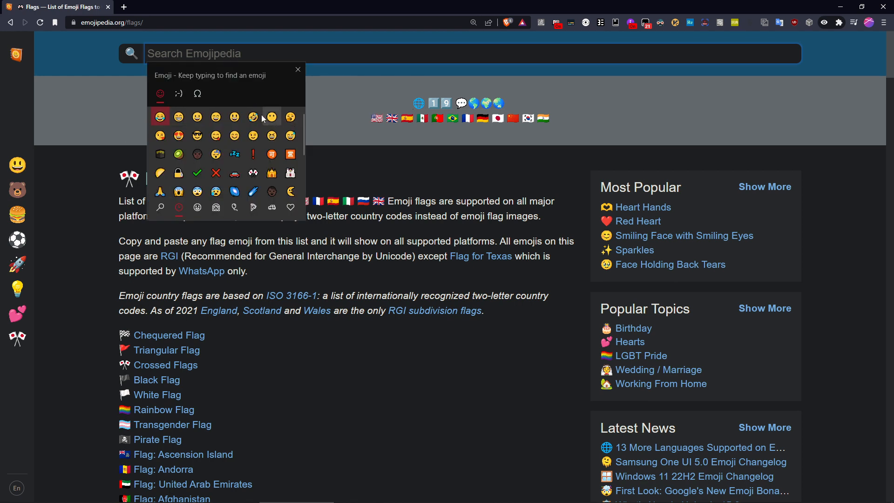
pyautogui.moveTo(197, 117)
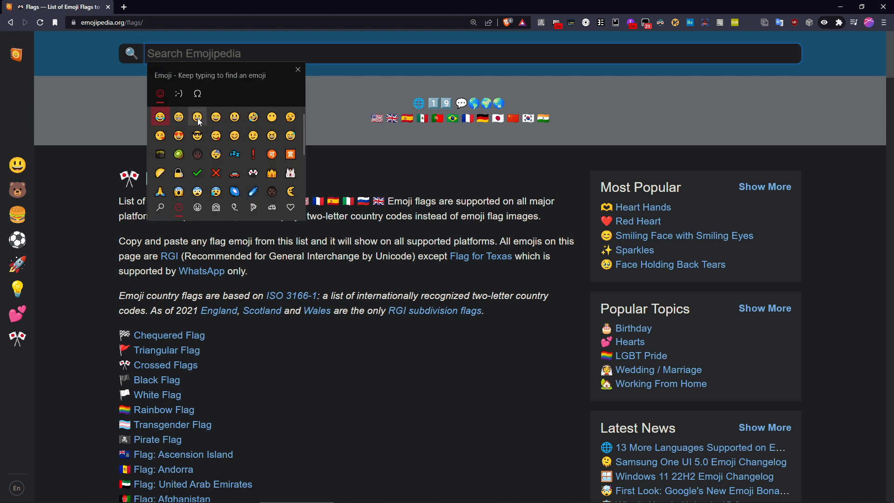
pyautogui.moveTo(253, 117)
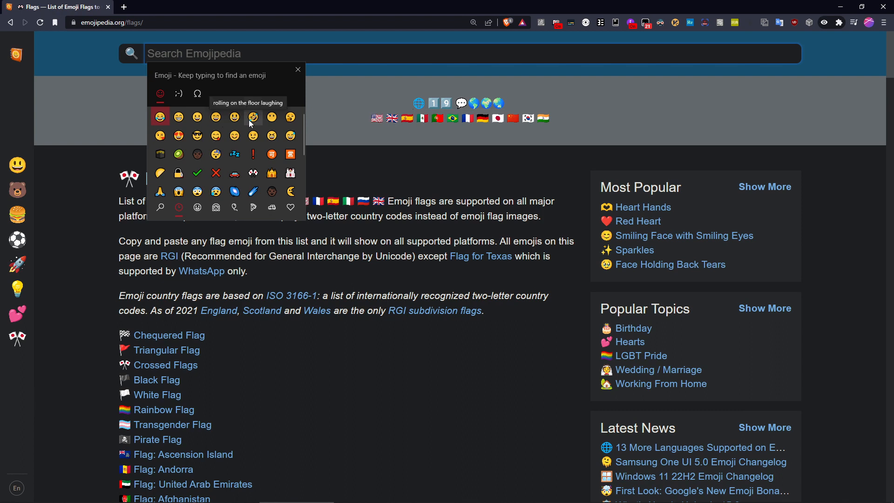
pyautogui.click(253, 118)
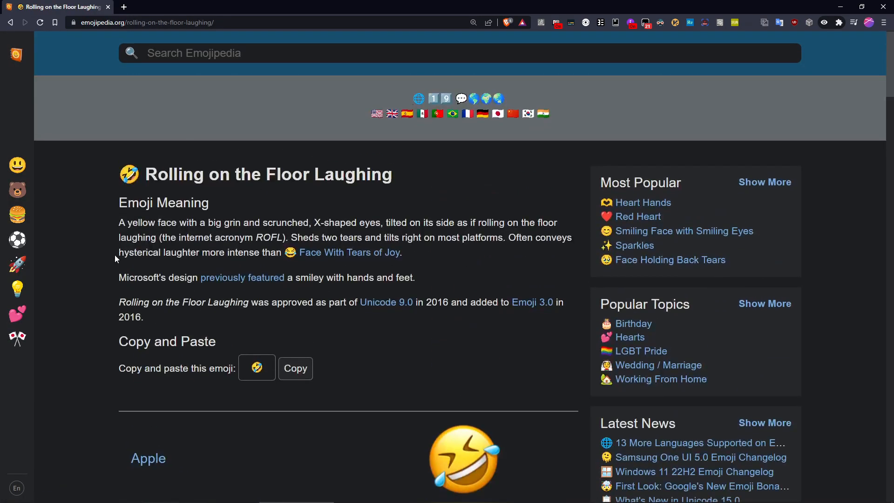
pyautogui.scroll(-3)
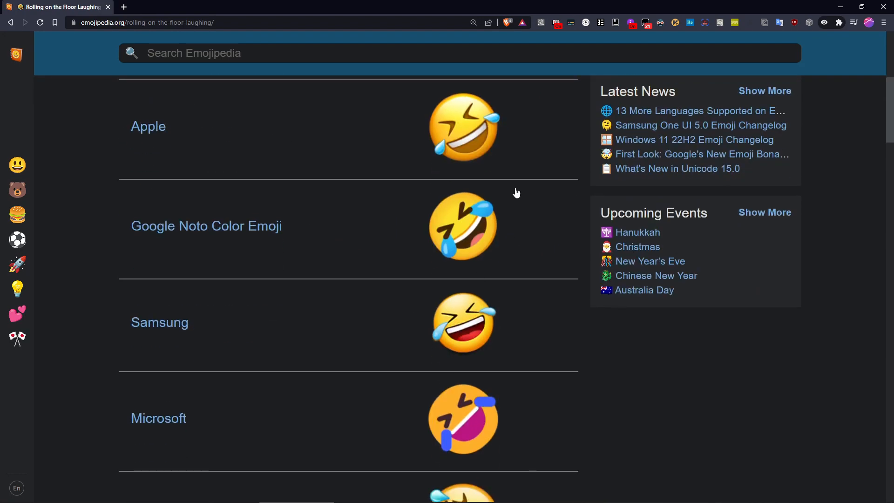
pyautogui.moveTo(465, 446)
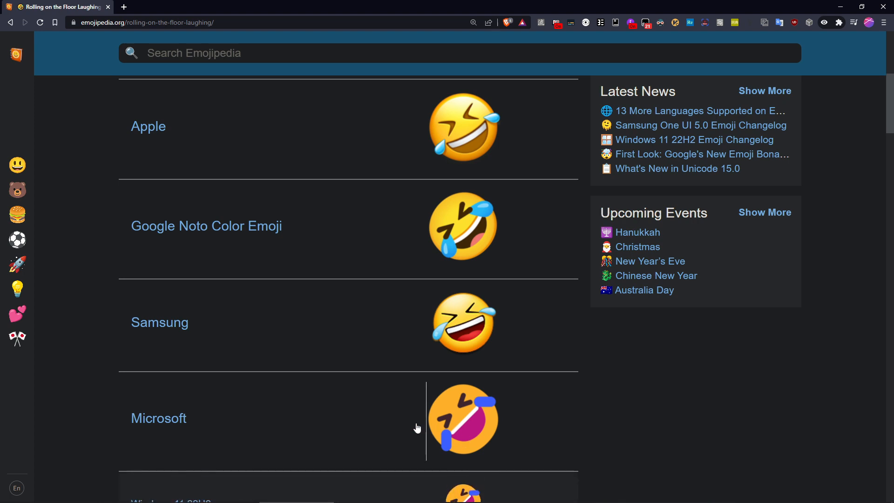
pyautogui.scroll(-3)
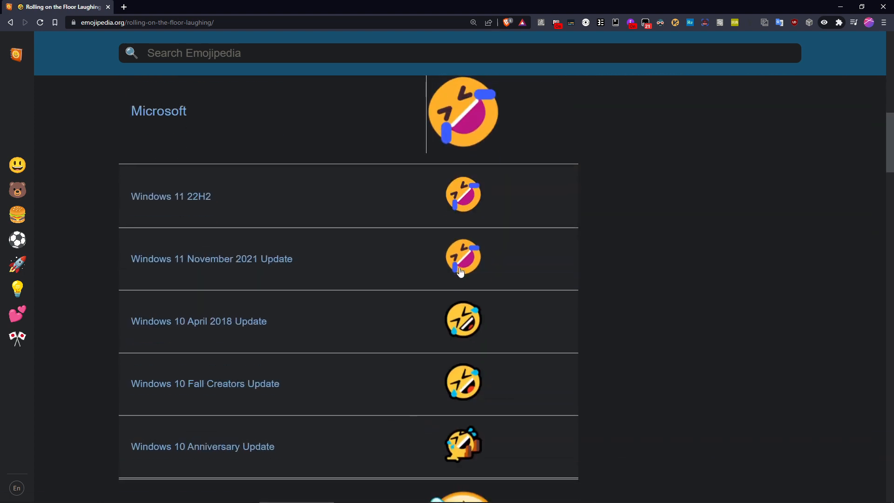